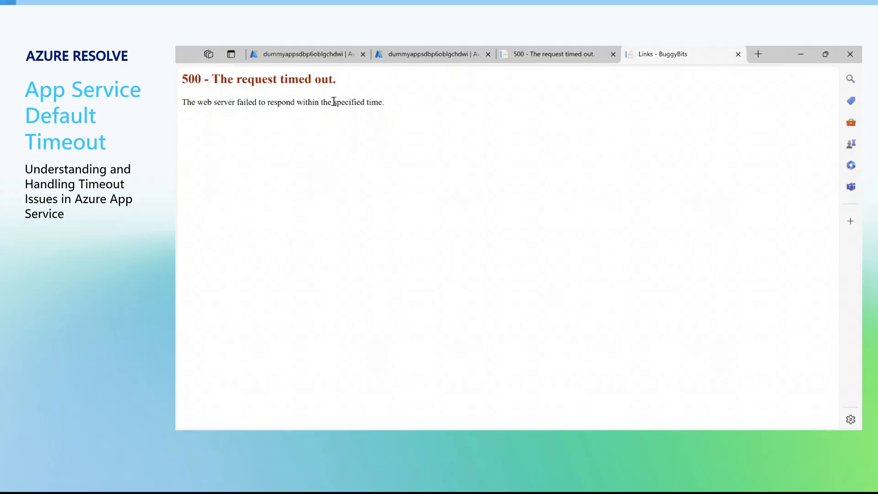
pyautogui.moveTo(323, 129)
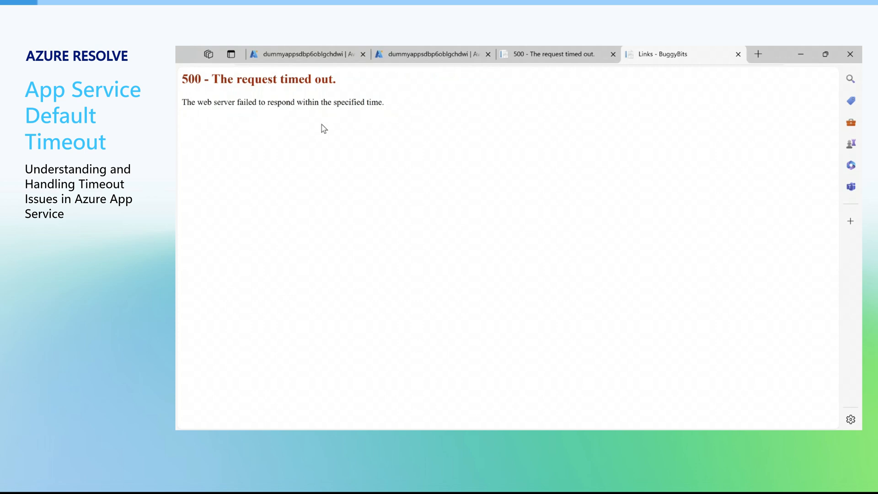
pyautogui.moveTo(183, 87)
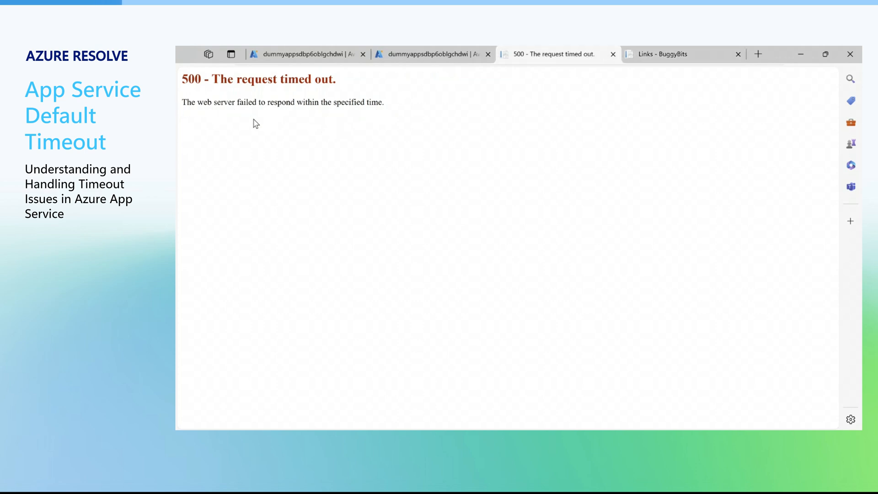
pyautogui.moveTo(396, 117)
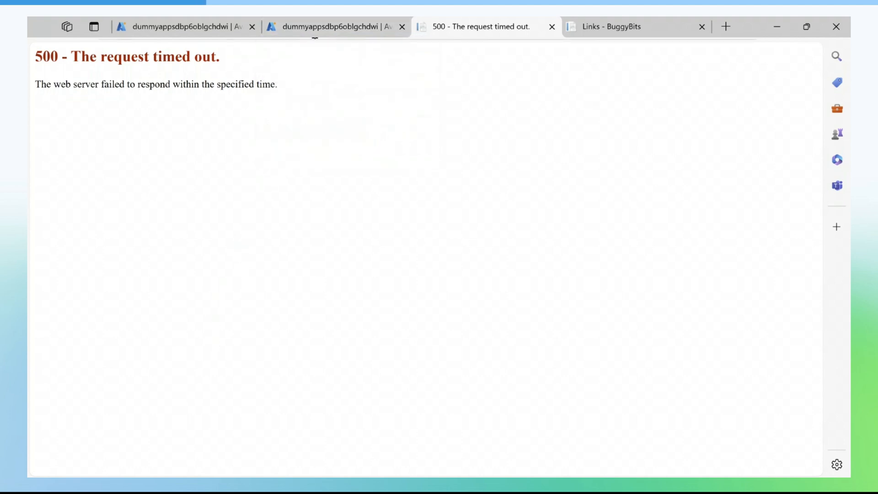
# Step: Switch to the Web App Down diagnostics and scroll to the HTTP Server Errors observation
pyautogui.click(333, 26)
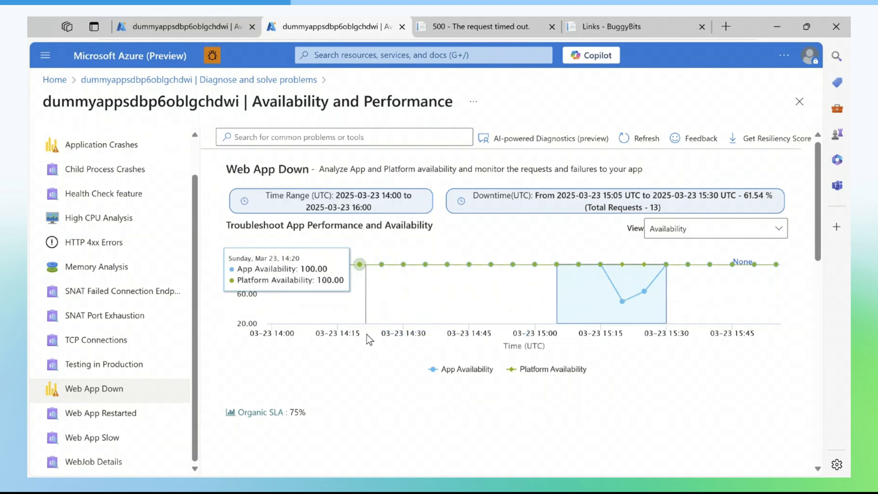
pyautogui.scroll(-3)
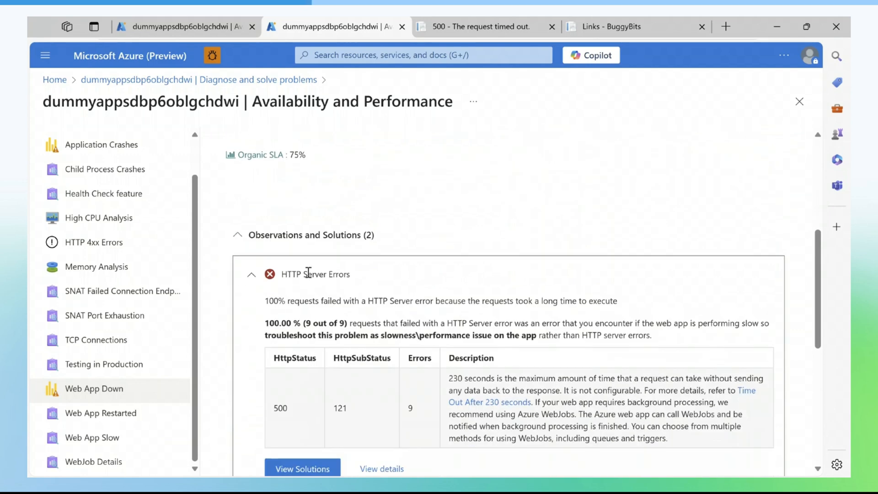
pyautogui.moveTo(427, 432)
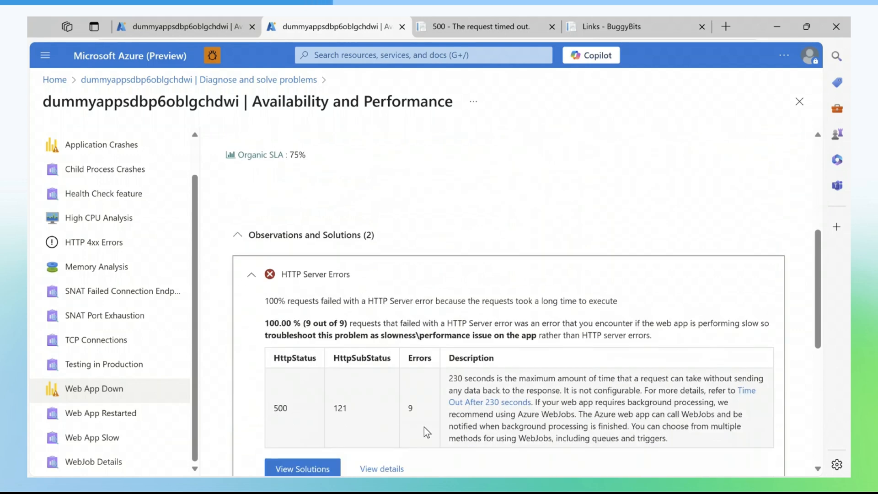
pyautogui.scroll(-3)
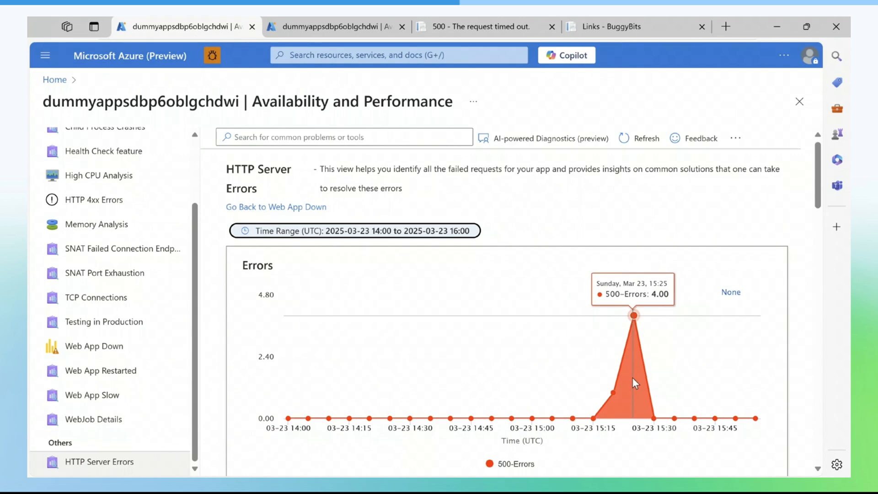
# Step: Scroll down the HTTP Server Errors detector to the 500 failures exceeding 230 seconds
pyautogui.scroll(-3)
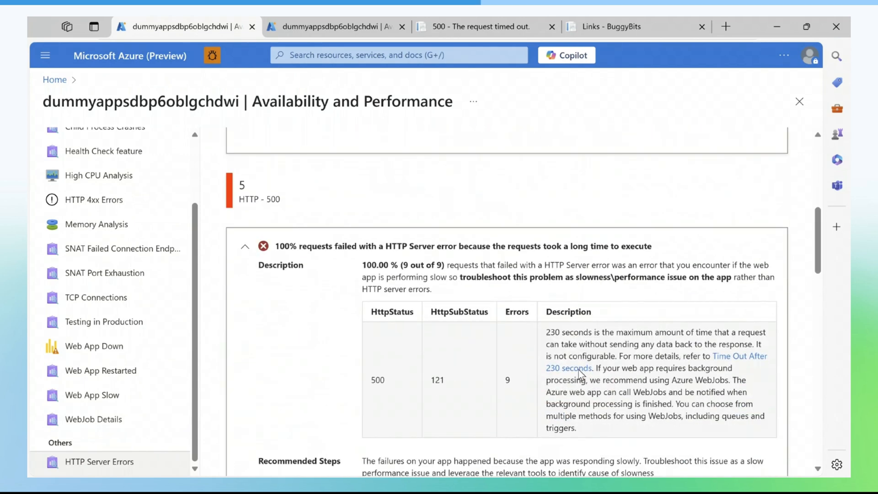
pyautogui.moveTo(539, 359)
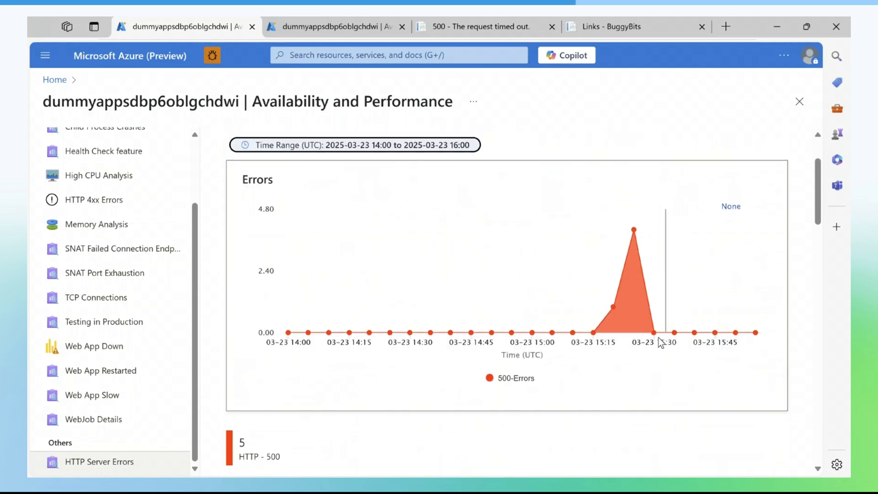
pyautogui.moveTo(634, 231)
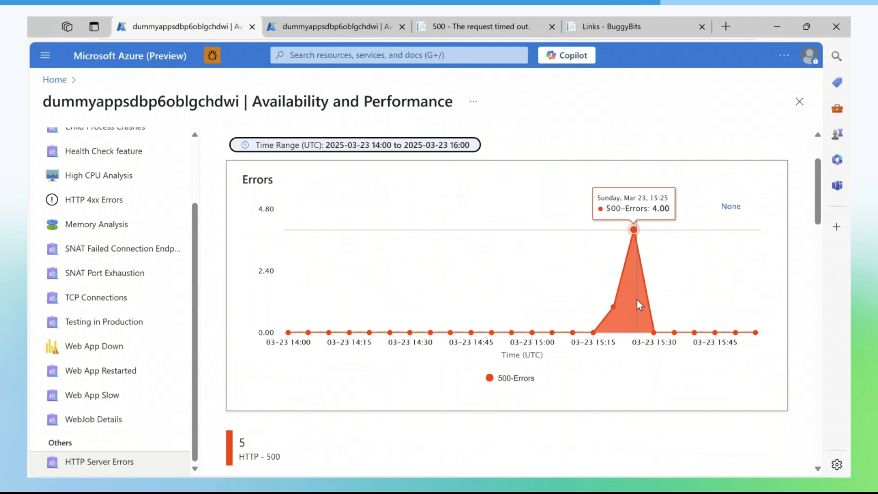
pyautogui.moveTo(641, 305)
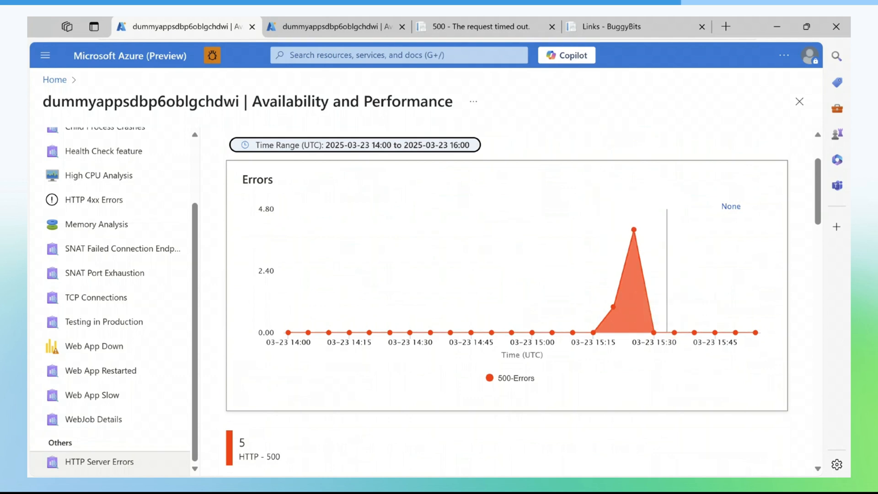
pyautogui.moveTo(783, 241)
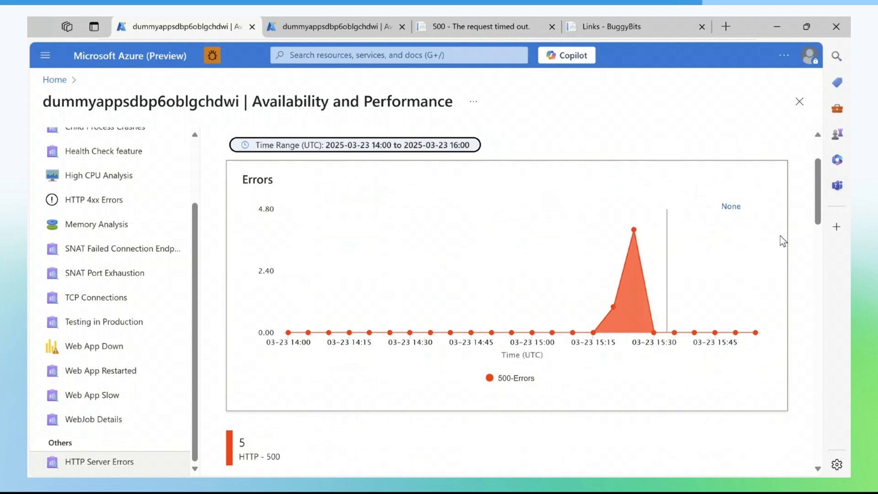